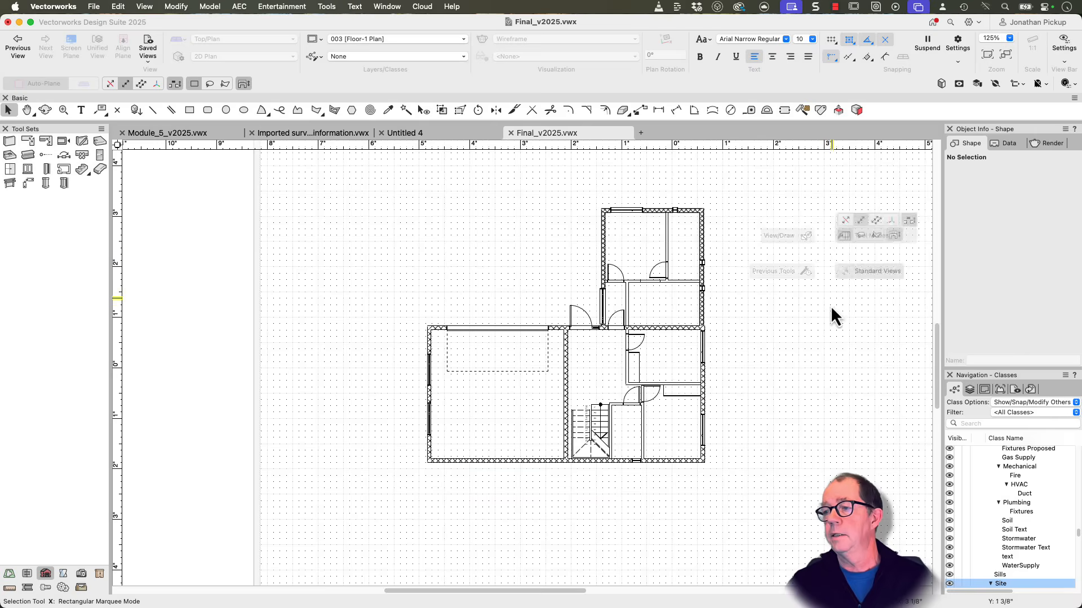
- Enter viewport annotation and switch the dimension tool to Constrained Linear mode
click(63, 109)
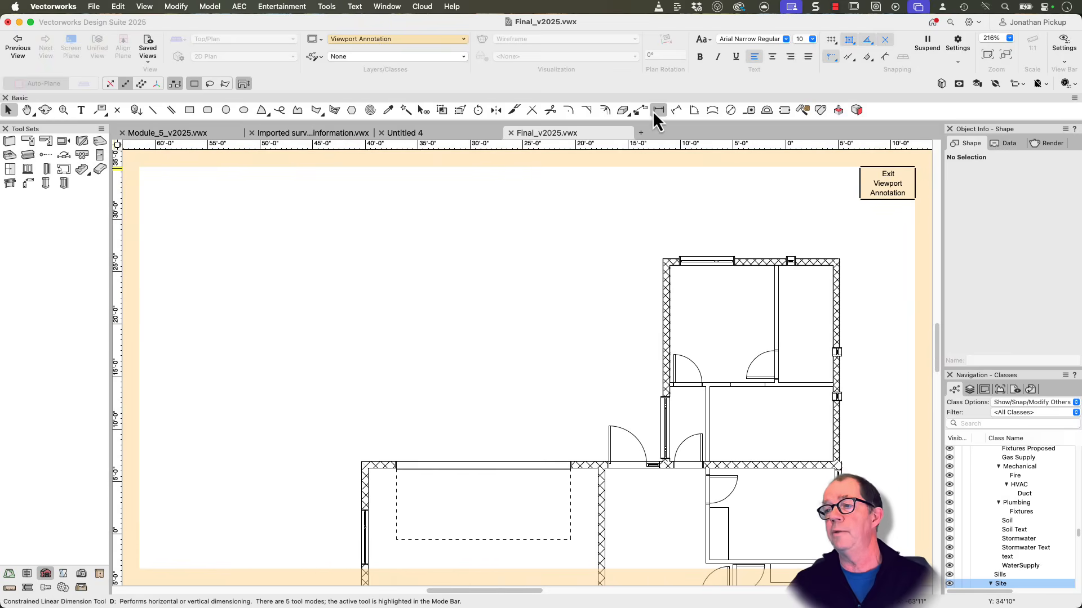
click(657, 110)
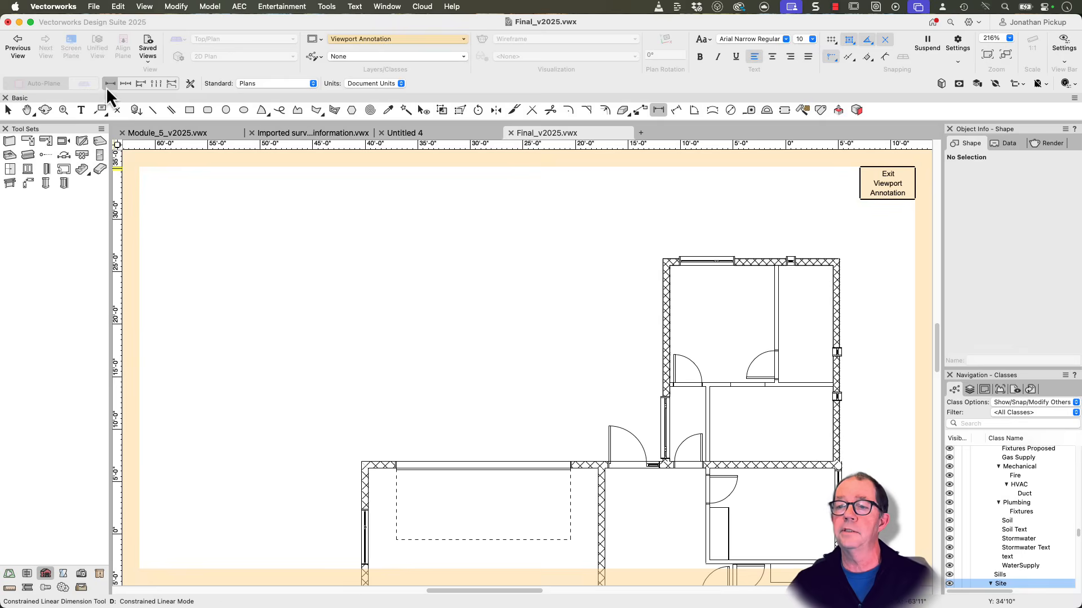
mouse_move(109, 83)
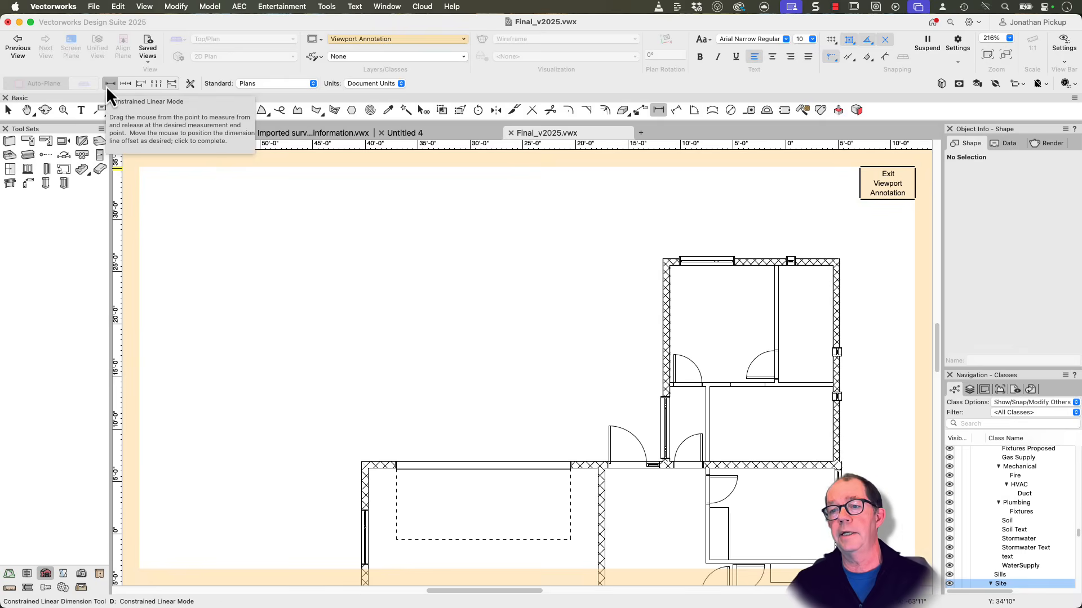
mouse_move(305, 373)
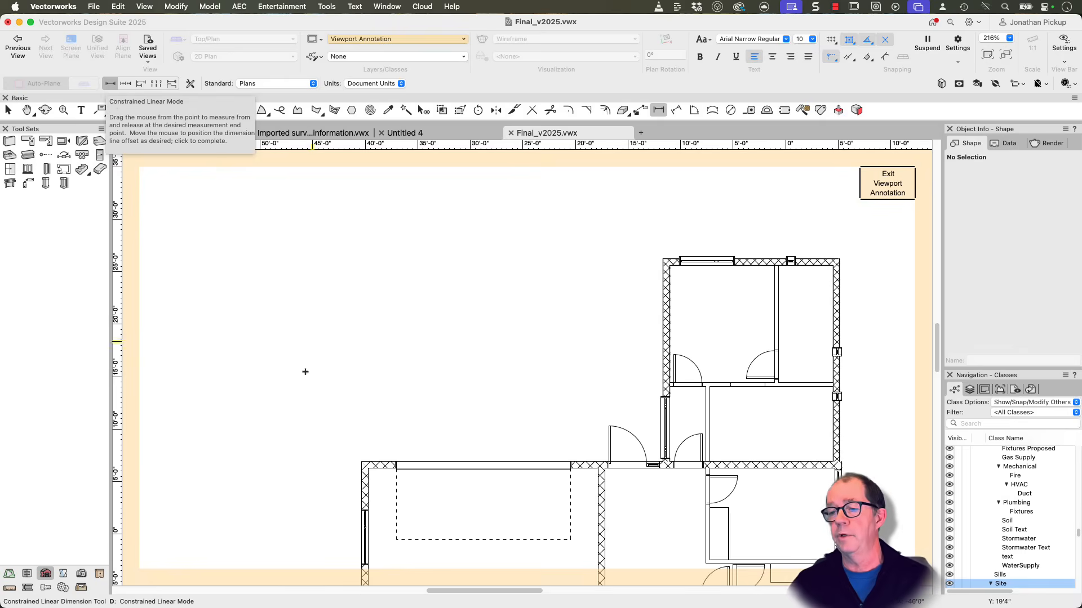
mouse_move(355, 454)
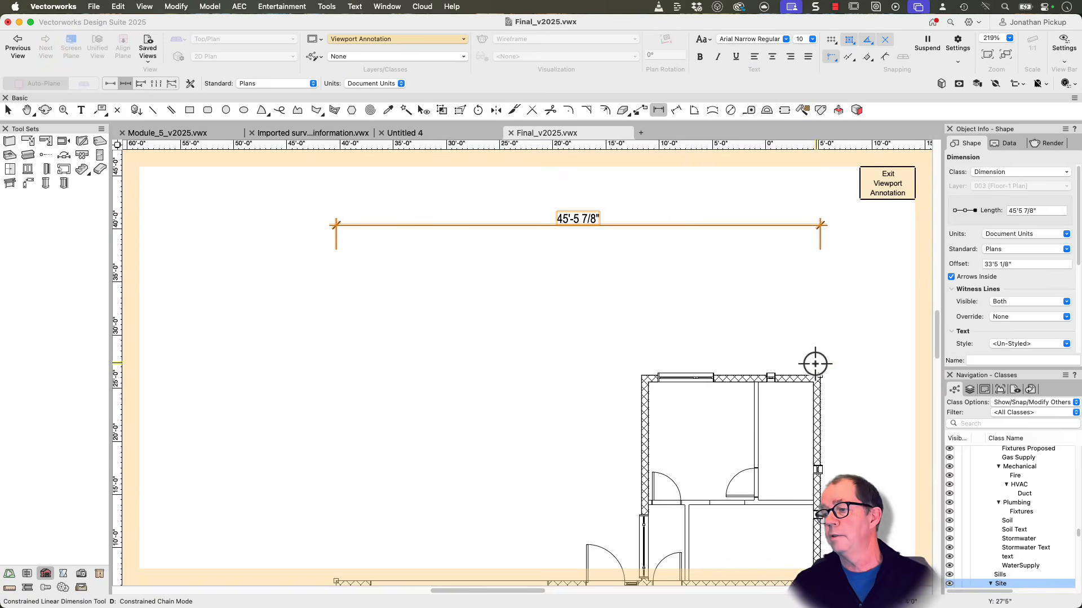
mouse_move(634, 376)
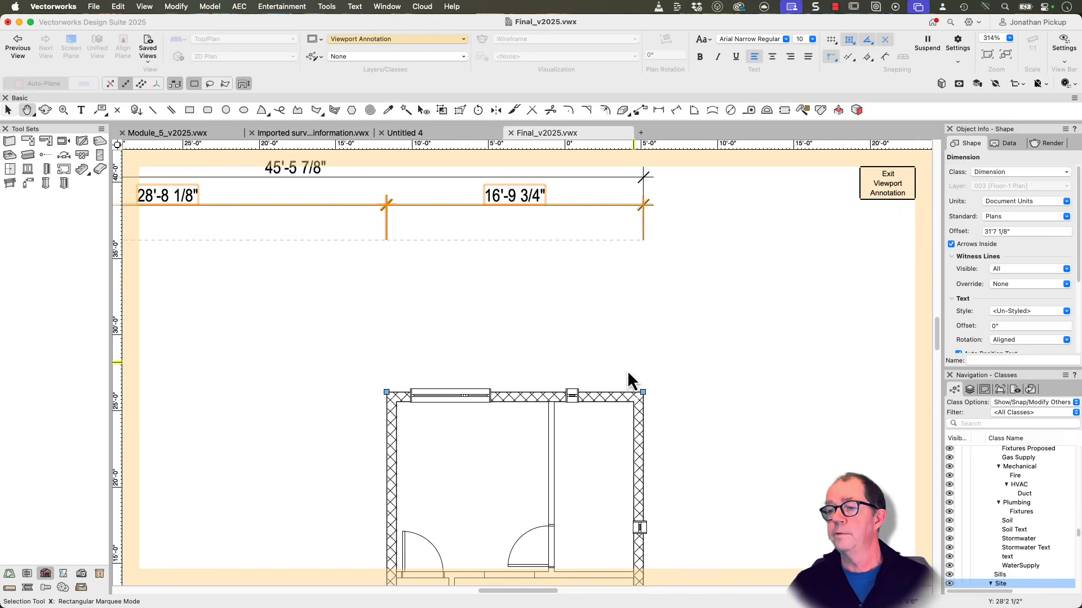
mouse_move(549, 113)
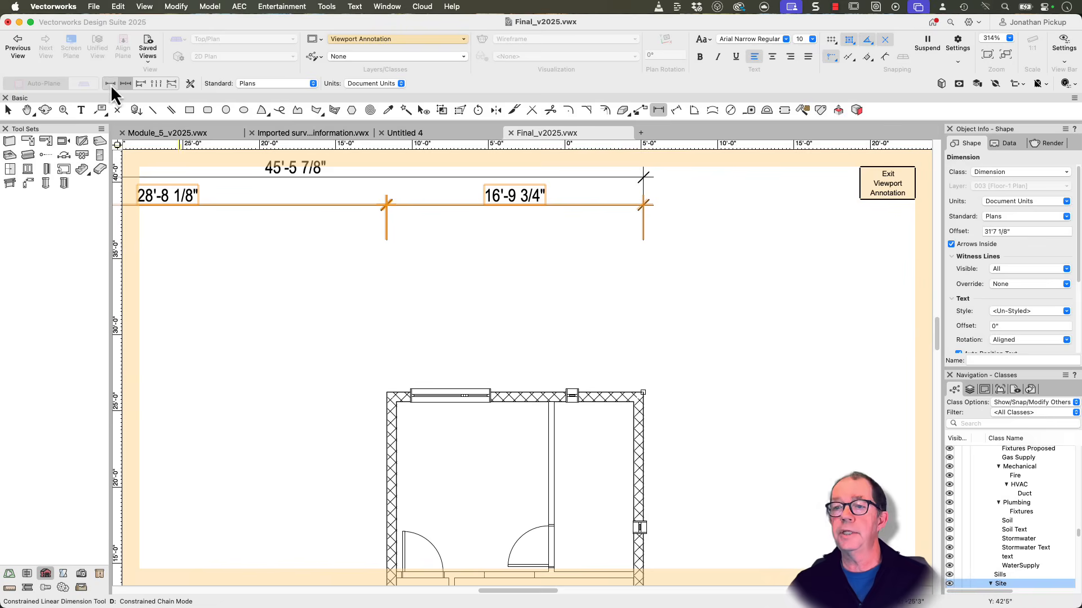
mouse_move(635, 396)
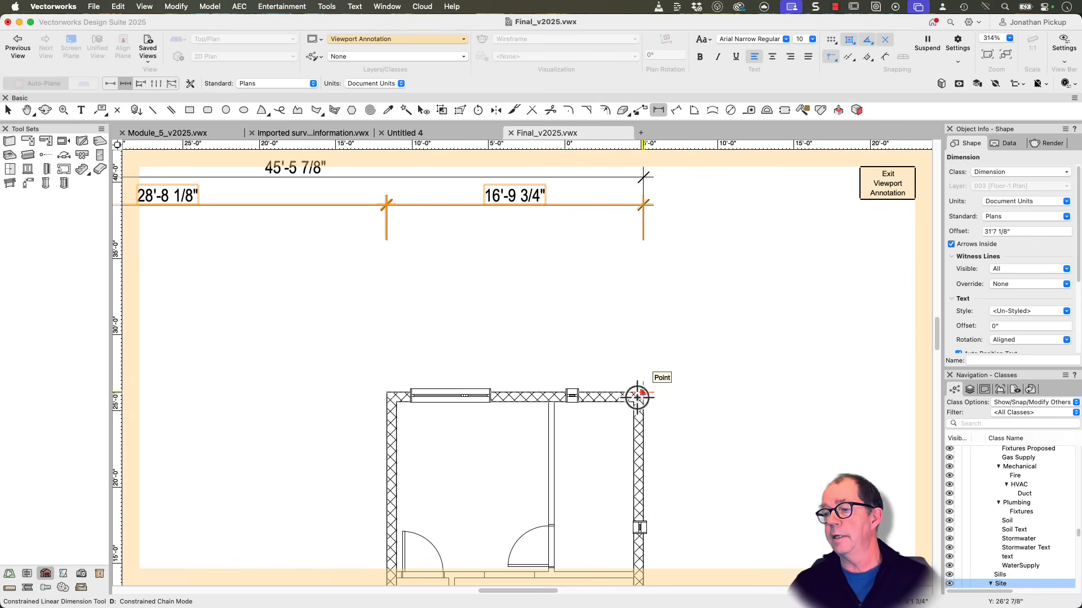
mouse_move(628, 406)
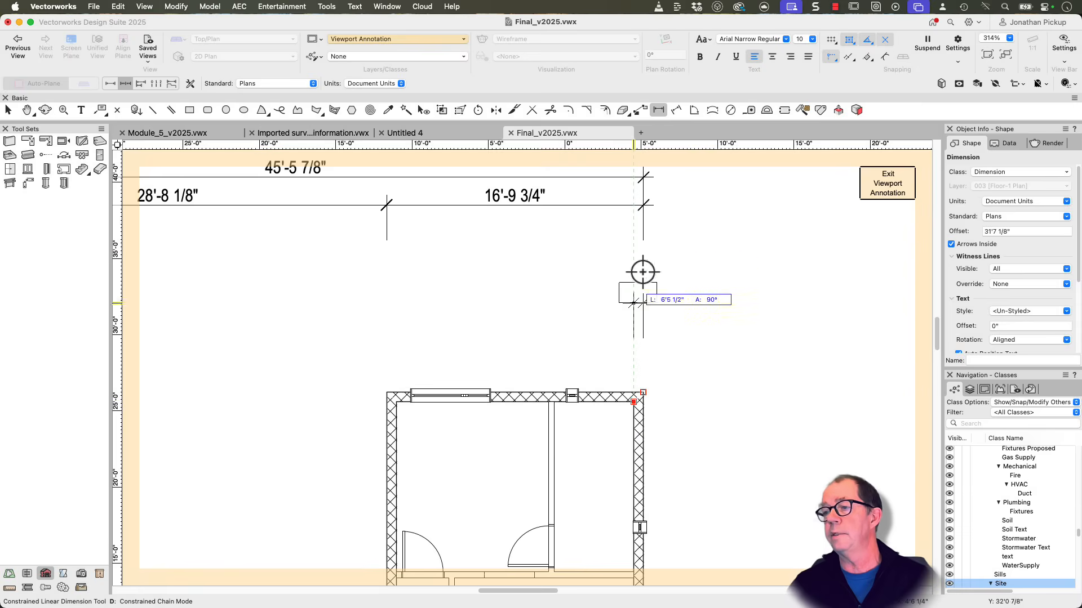
mouse_move(638, 230)
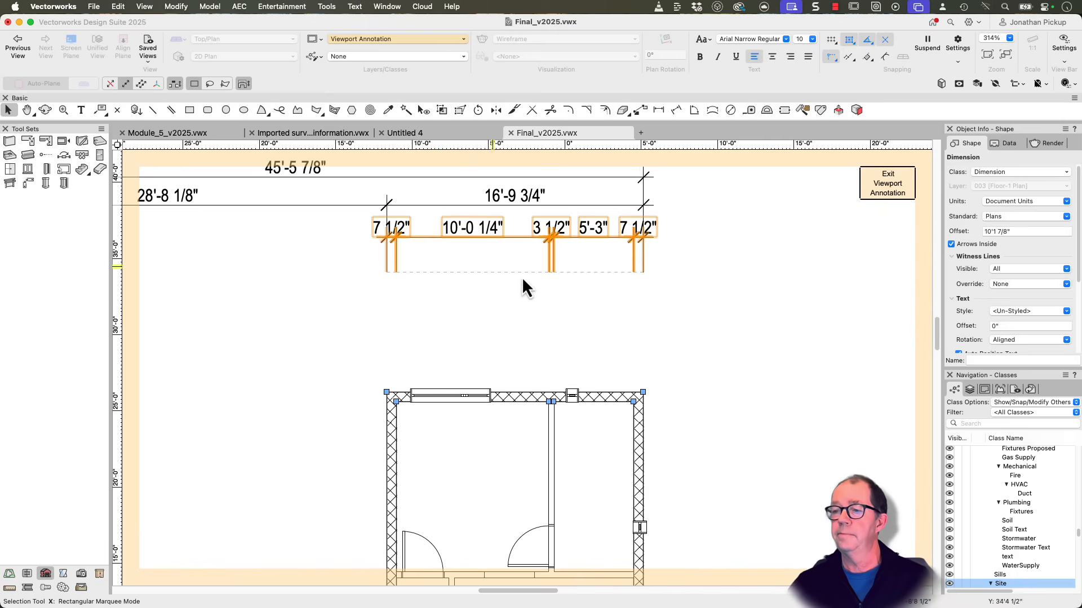
- Zoom the view toward the upper wing to place the wall chain dimension
scroll(up, 3)
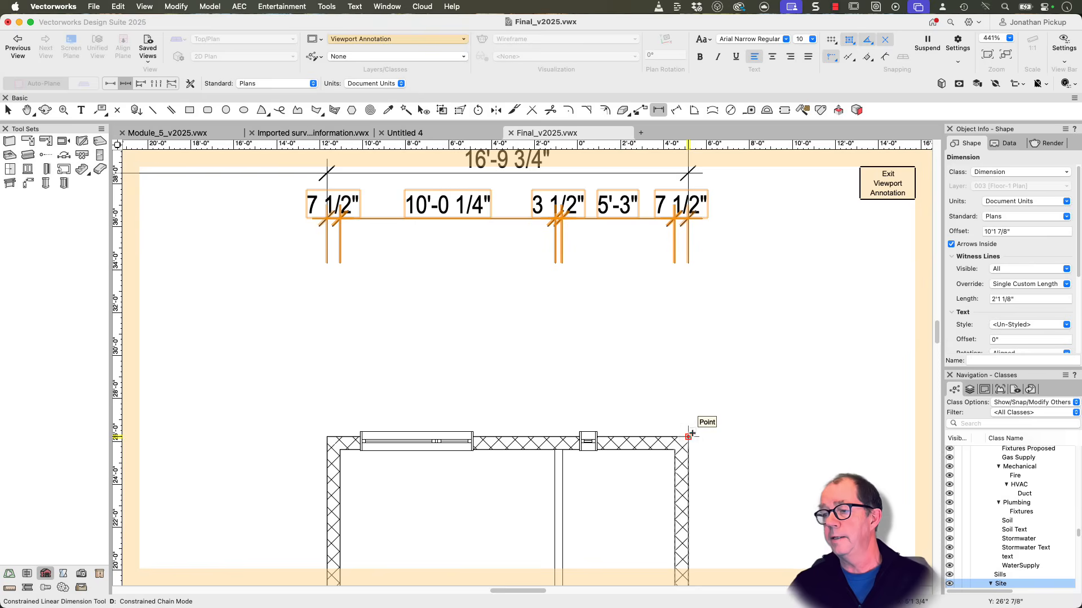
mouse_move(696, 214)
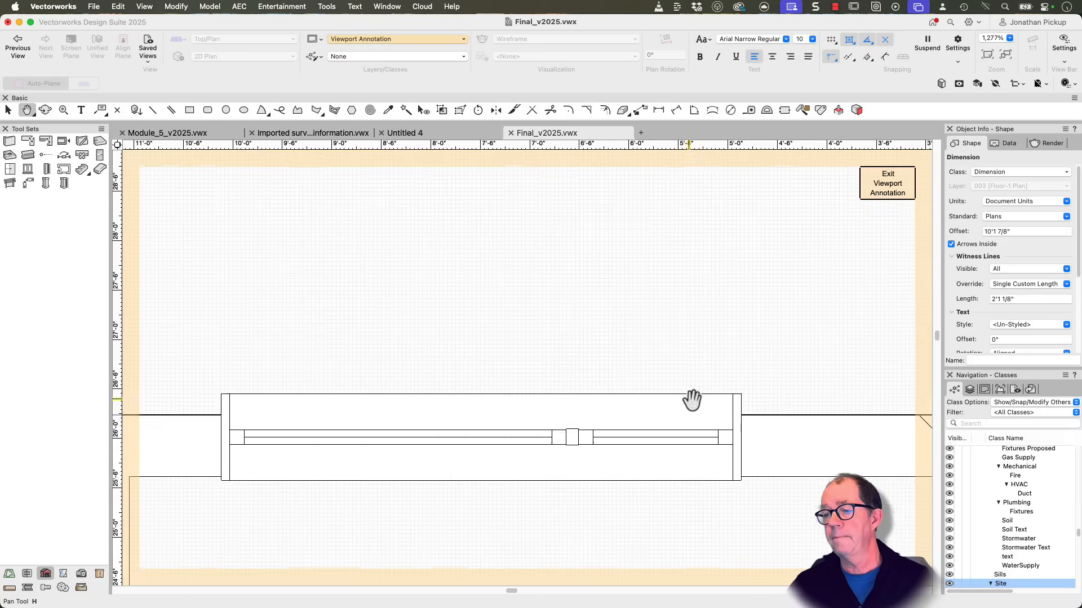
- Set the chain's Witness Lines Override to Single Custom Length in Object Info
click(136, 109)
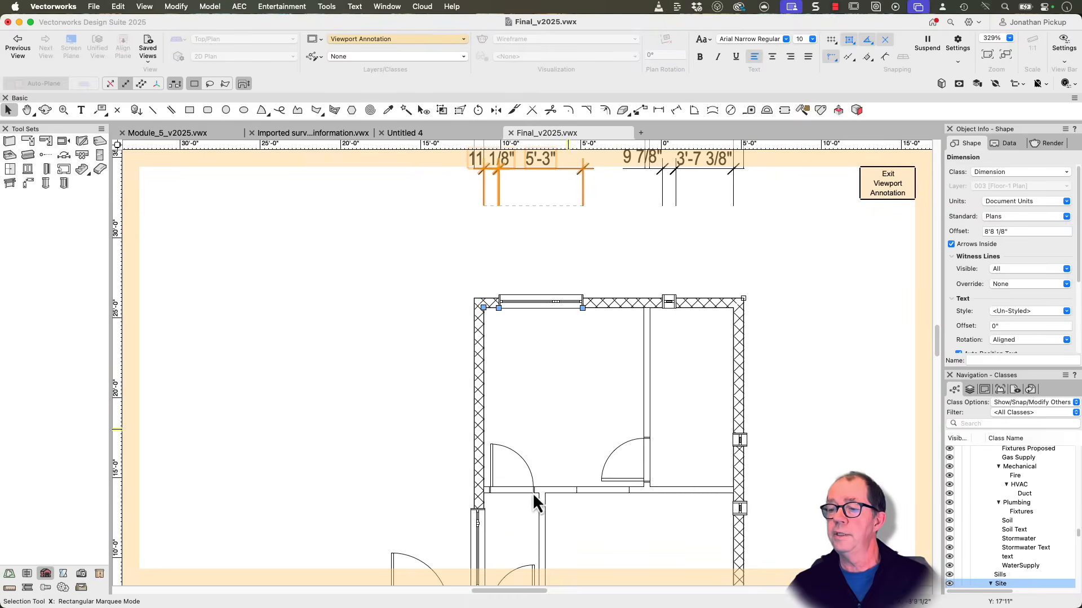
mouse_move(527, 527)
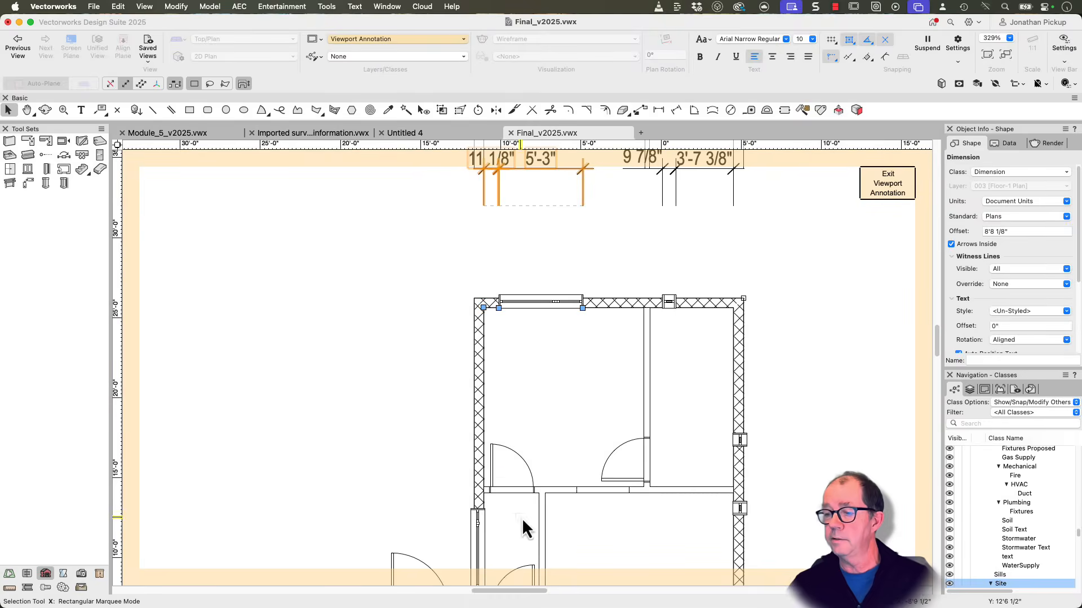